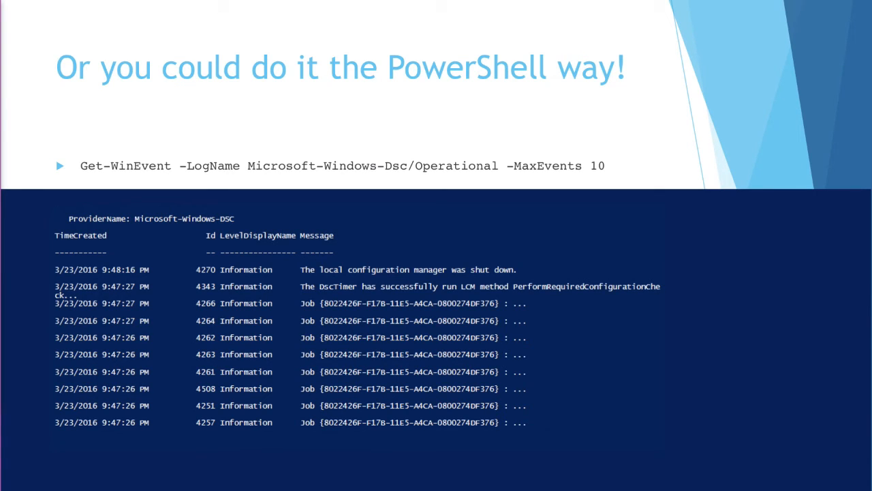
Step: Advance from the Get-WinEvent slide to the Log Contents slide
key(Right)
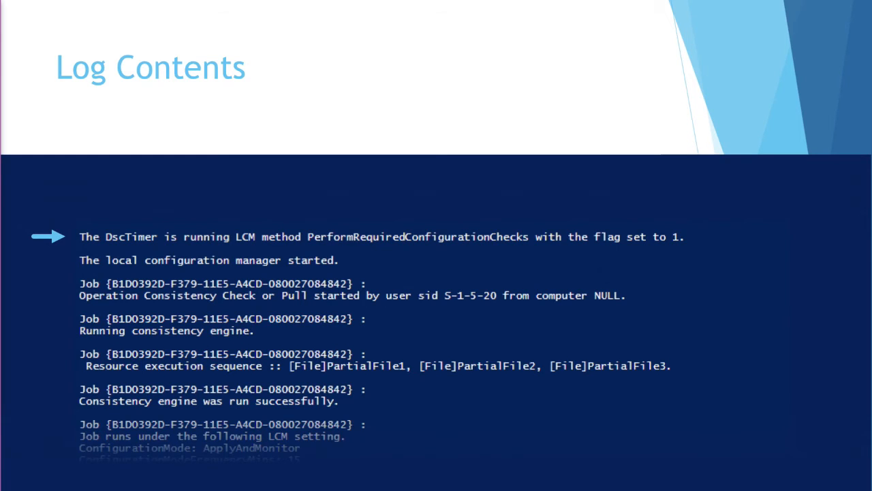
Step: Scroll through the LCM log entries down to the final 'shut down' message
scroll(down, 3)
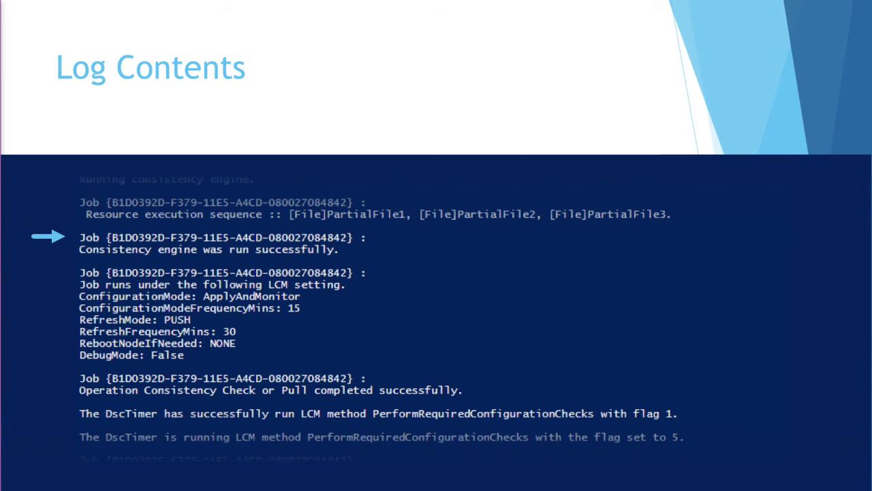
scroll(down, 3)
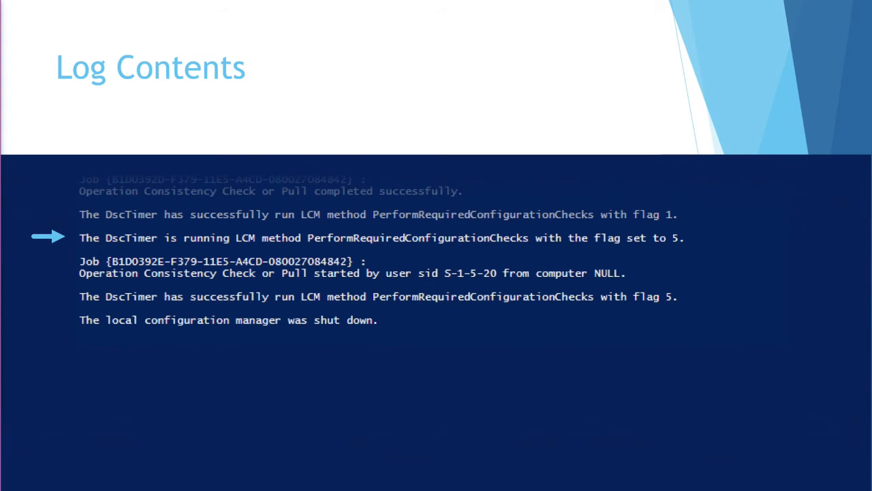